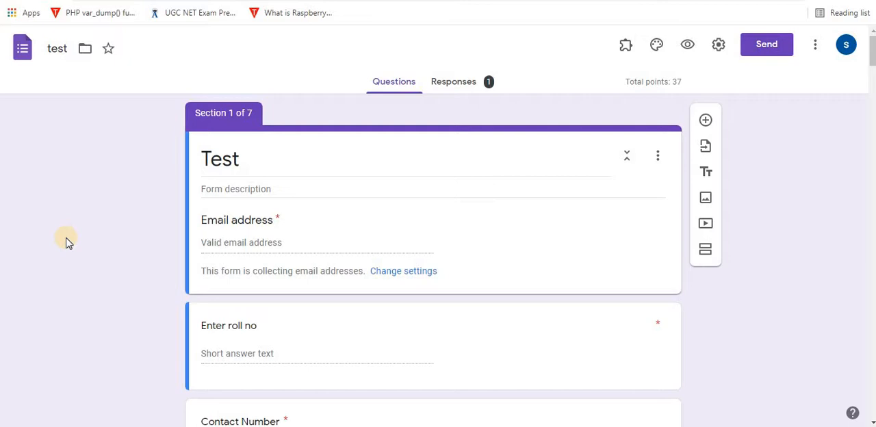
{"action": "mouse_move", "coordinate": [69, 244]}
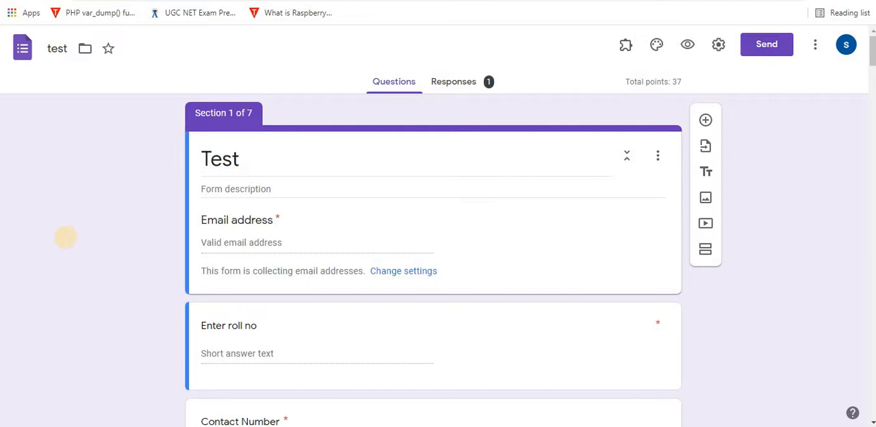
{"action": "mouse_move", "coordinate": [67, 243]}
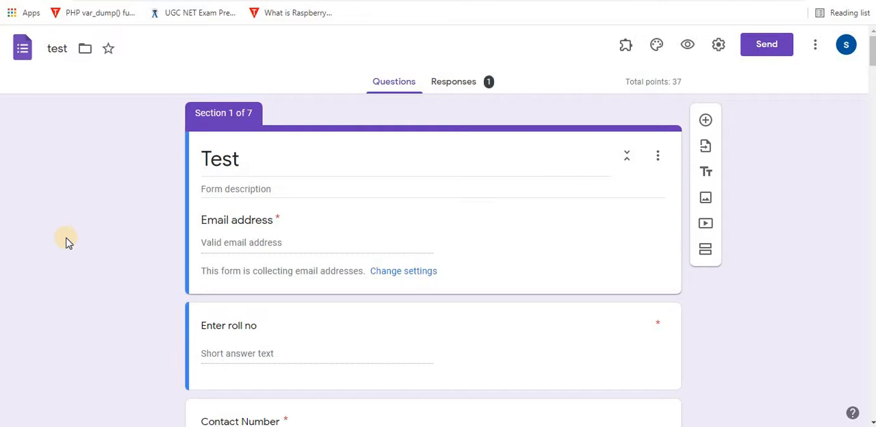
{"action": "mouse_move", "coordinate": [96, 287]}
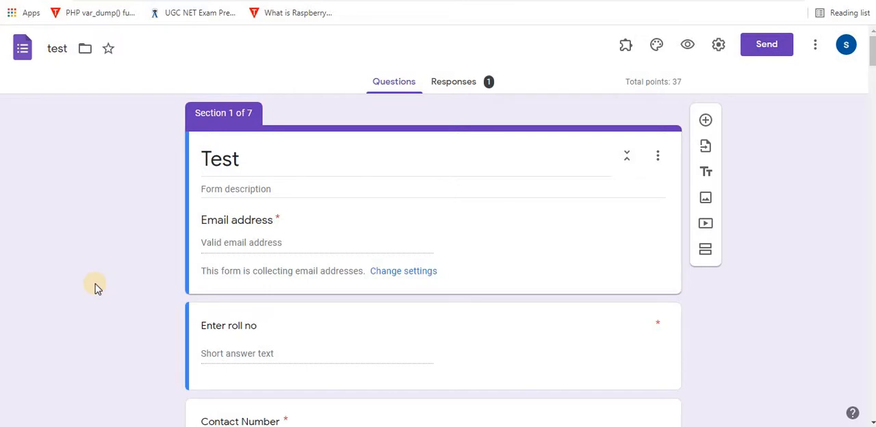
{"action": "mouse_move", "coordinate": [293, 56]}
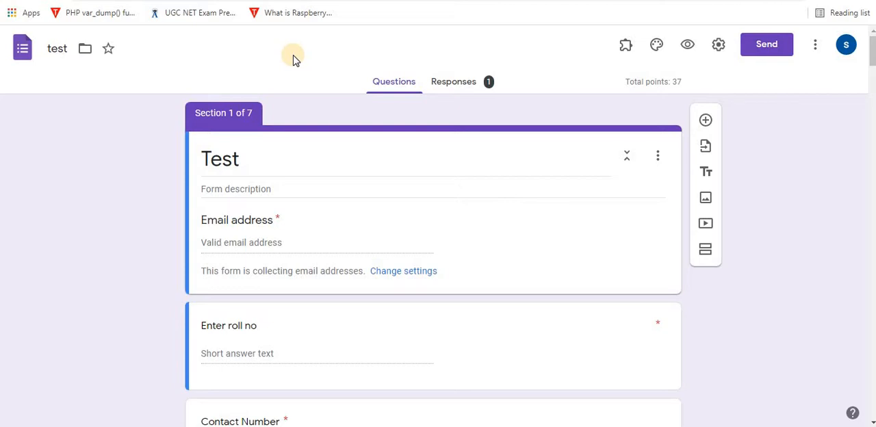
{"action": "mouse_move", "coordinate": [60, 212]}
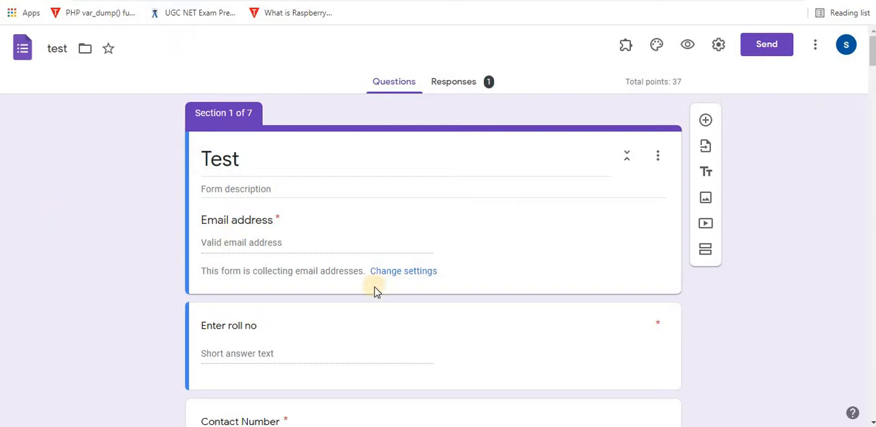
{"action": "mouse_move", "coordinate": [438, 217]}
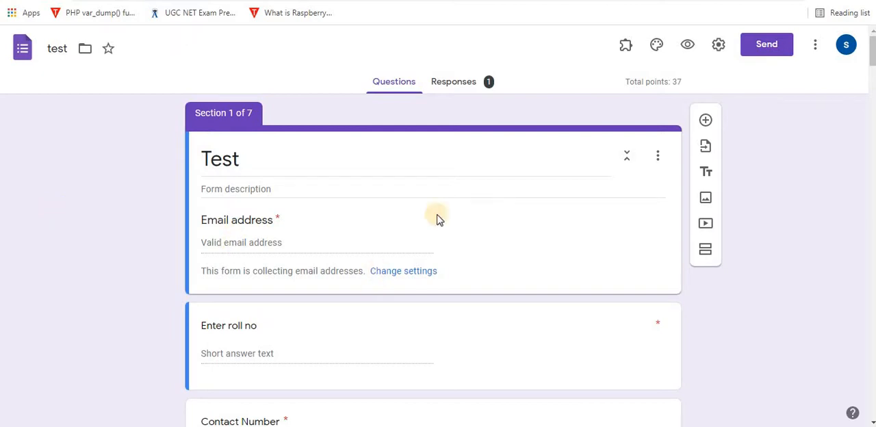
{"action": "mouse_move", "coordinate": [449, 367]}
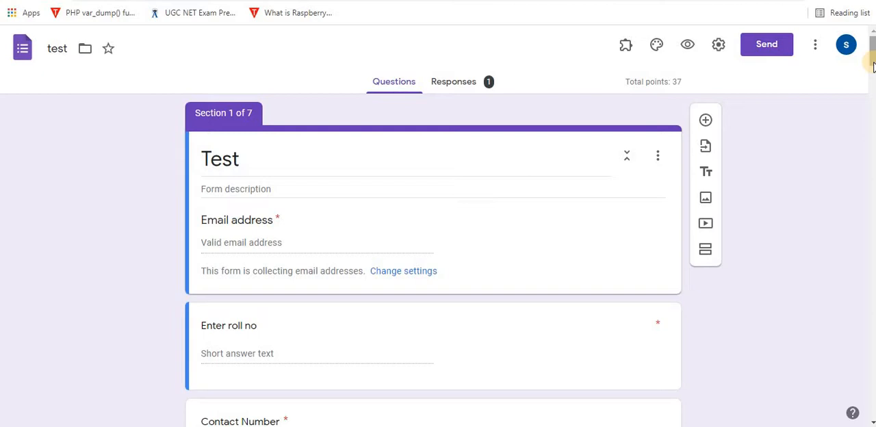
{"action": "mouse_move", "coordinate": [846, 227]}
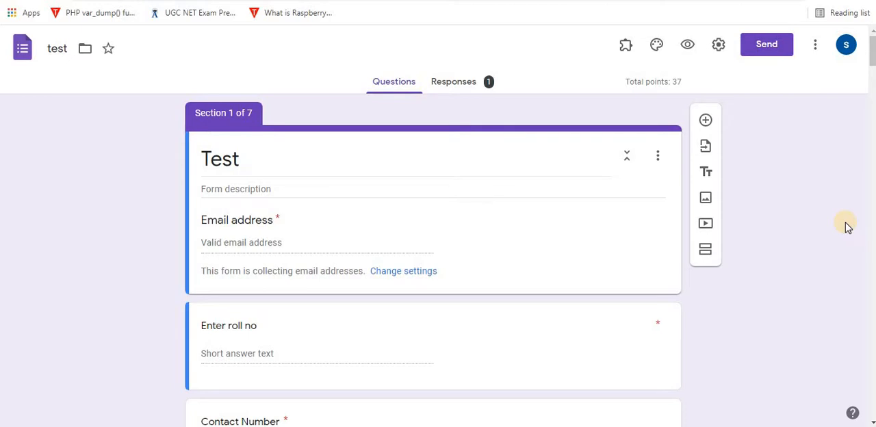
{"action": "mouse_move", "coordinate": [813, 210]}
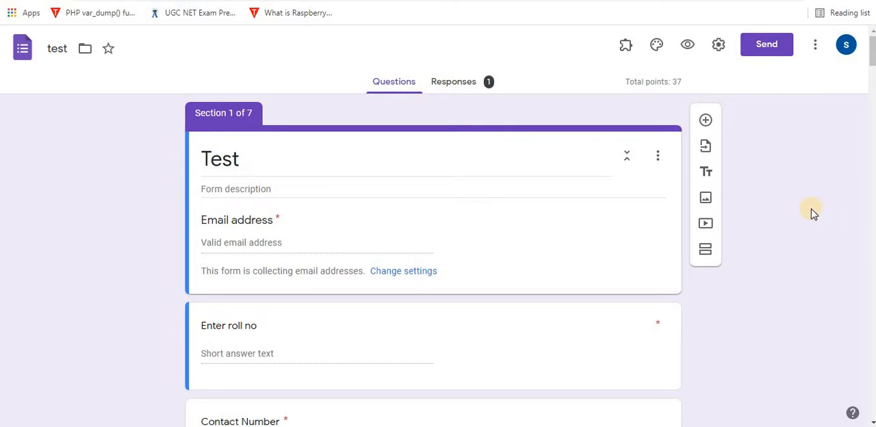
{"action": "mouse_move", "coordinate": [810, 208]}
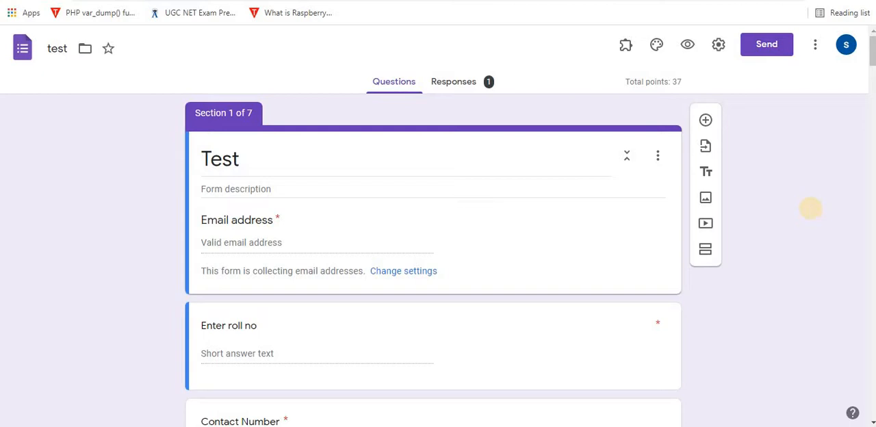
{"action": "mouse_move", "coordinate": [813, 213]}
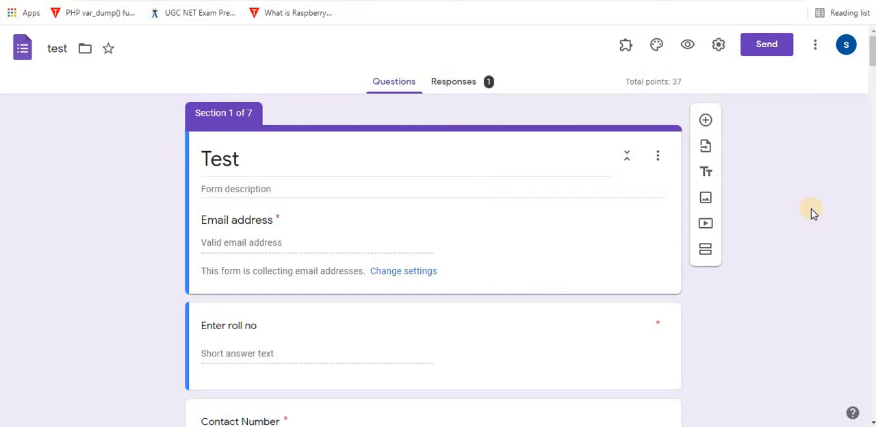
{"action": "mouse_move", "coordinate": [522, 73]}
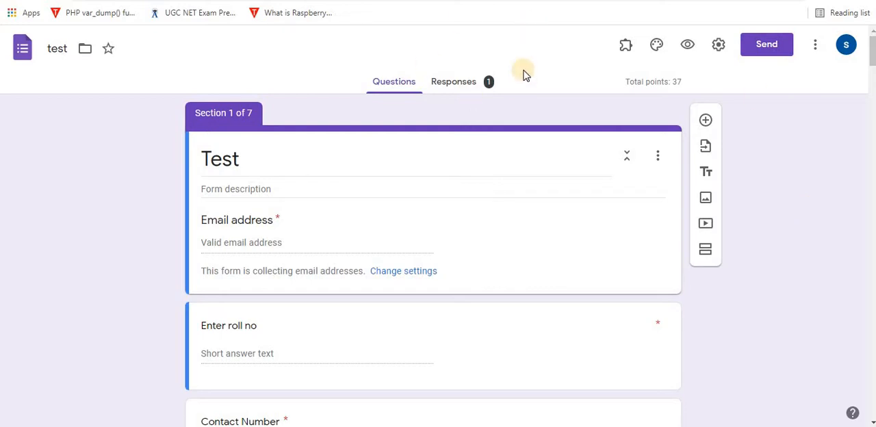
{"action": "mouse_move", "coordinate": [865, 44]}
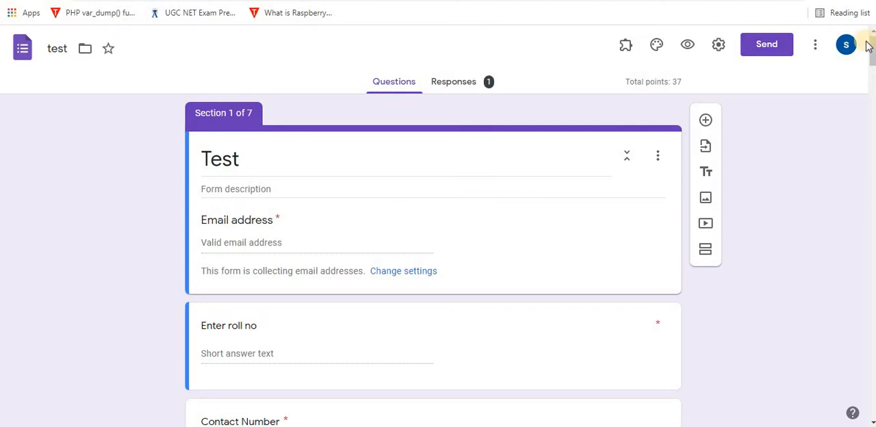
- Enable Show progress bar under Presentation settings and save the change
{"action": "scroll", "scroll_direction": "down", "scroll_amount": 3}
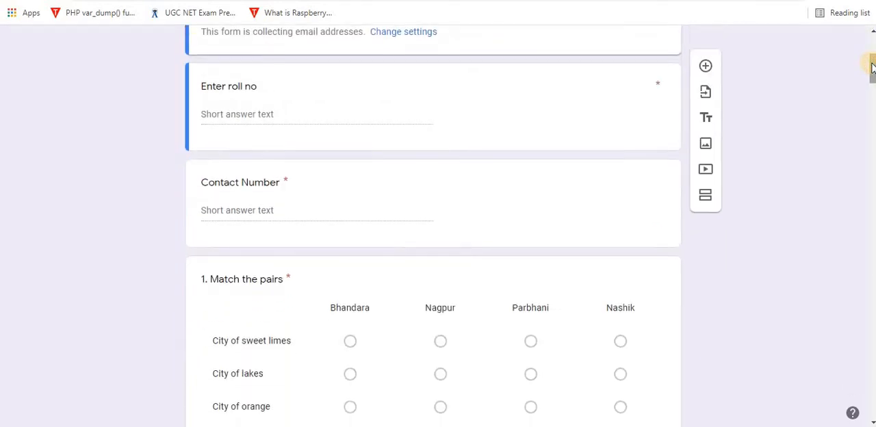
{"action": "scroll", "scroll_direction": "up", "scroll_amount": 3}
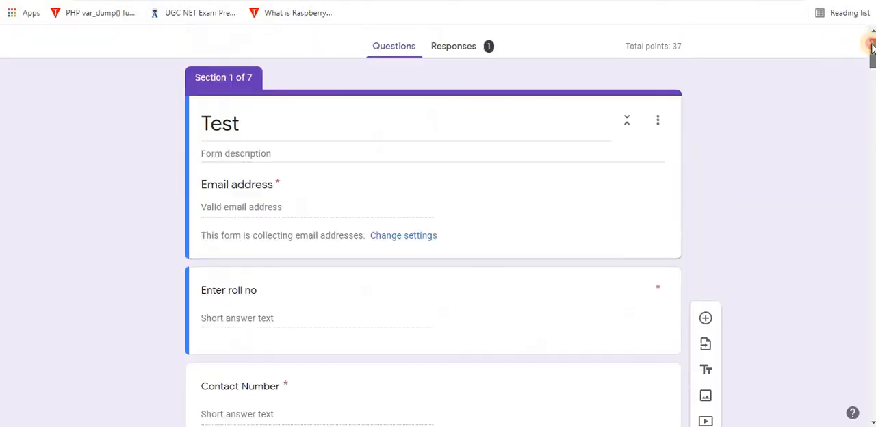
{"action": "scroll", "scroll_direction": "up", "scroll_amount": 3}
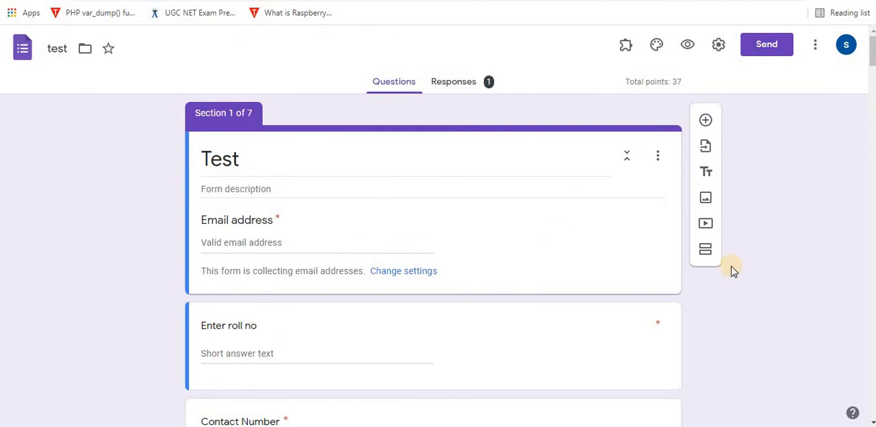
{"action": "mouse_move", "coordinate": [704, 61]}
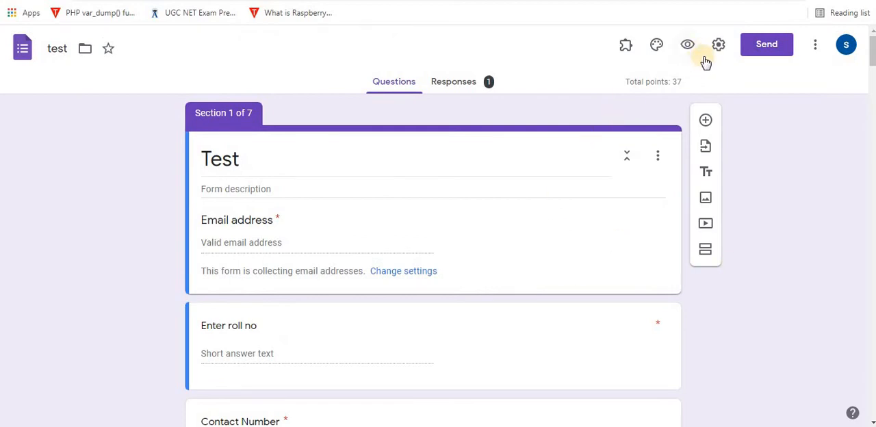
{"action": "left_click", "coordinate": [718, 44]}
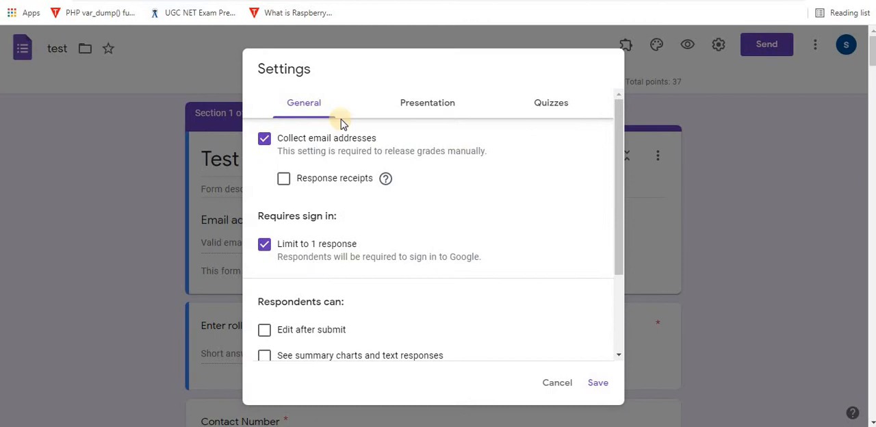
{"action": "left_click", "coordinate": [427, 102]}
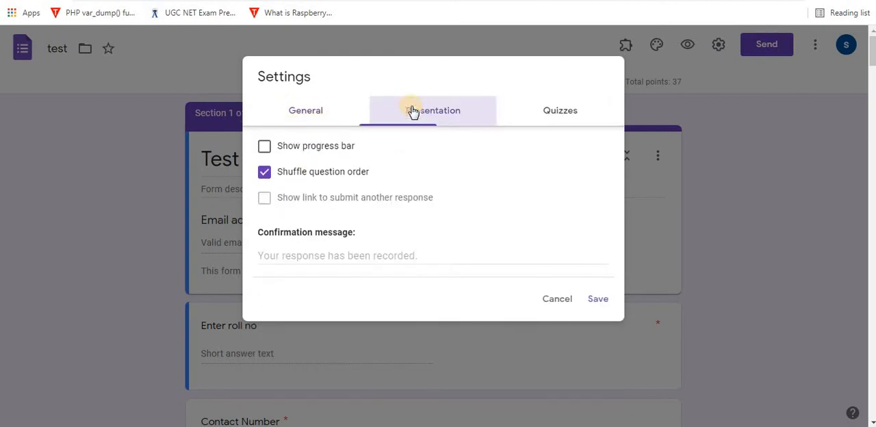
{"action": "mouse_move", "coordinate": [264, 147]}
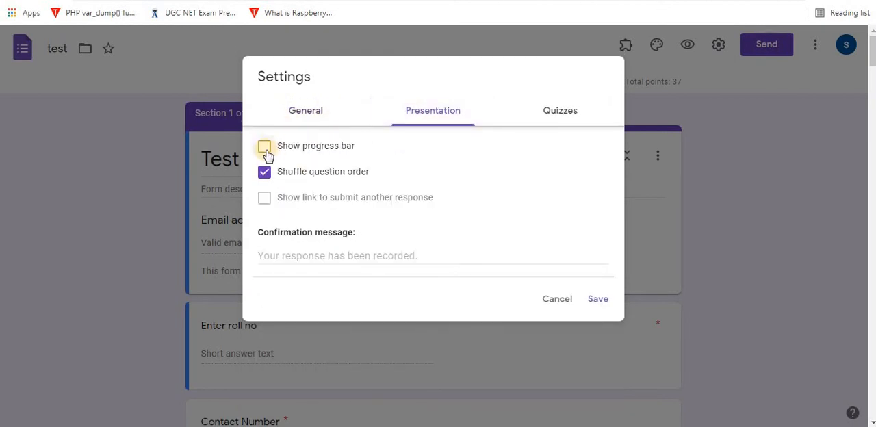
{"action": "left_click", "coordinate": [264, 145]}
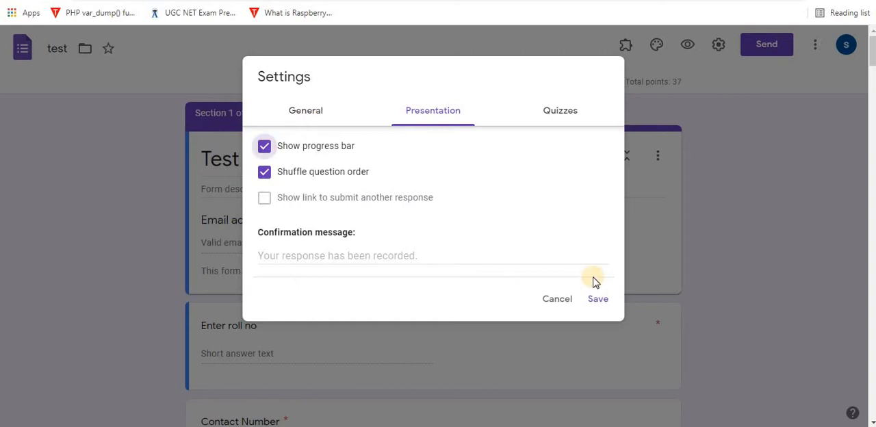
{"action": "left_click", "coordinate": [596, 298]}
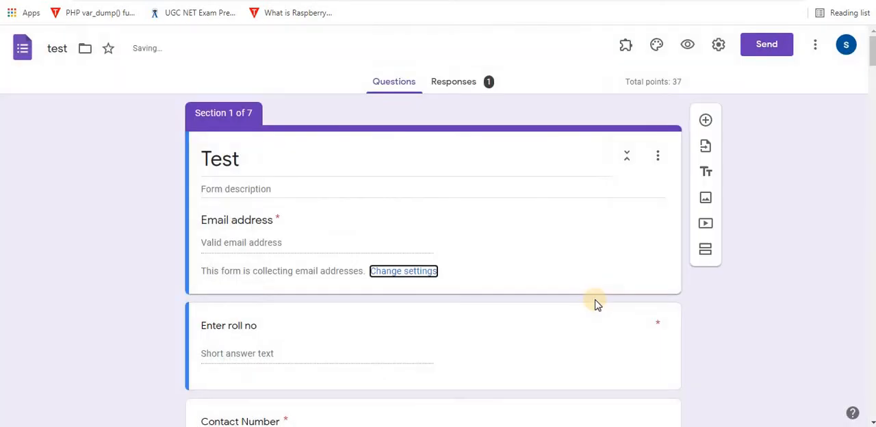
{"action": "mouse_move", "coordinate": [660, 275]}
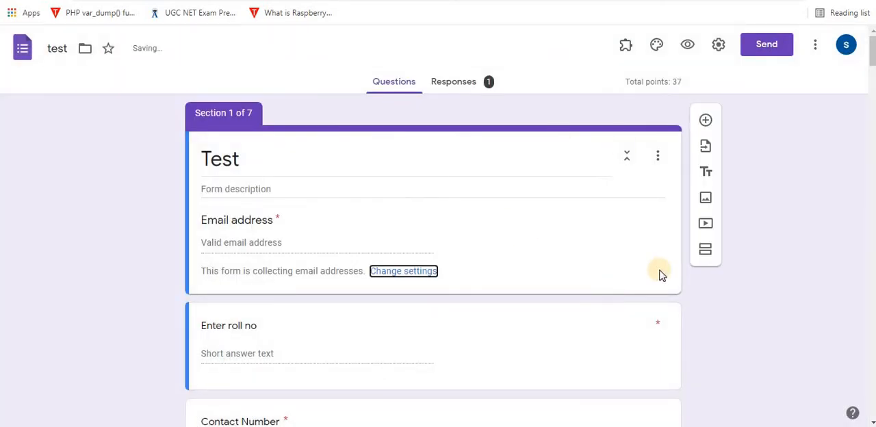
{"action": "mouse_move", "coordinate": [548, 72]}
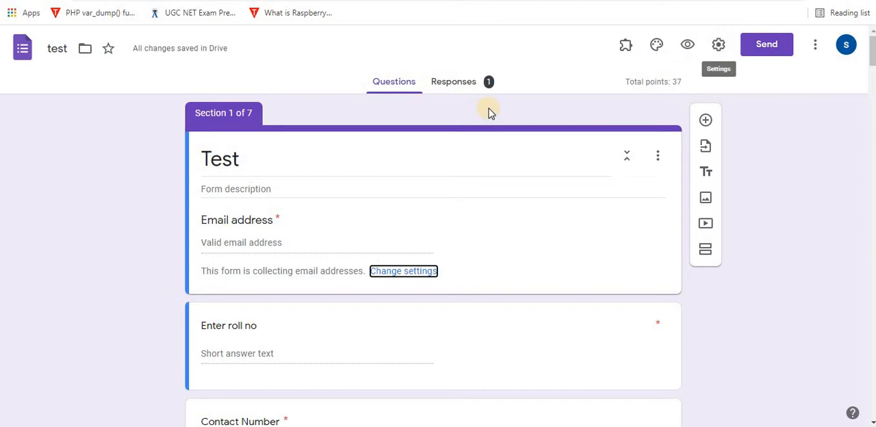
{"action": "mouse_move", "coordinate": [687, 43]}
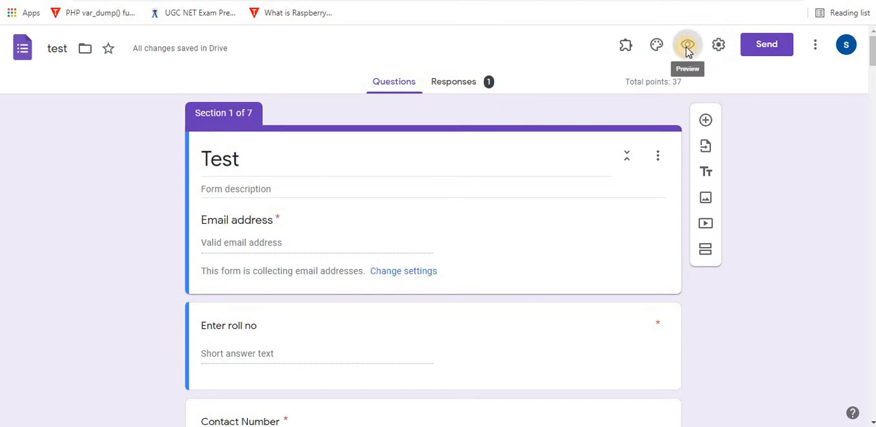
- Preview the quiz, answer page 1 with 'bc@gmail' and '11', and reveal Page 1 of 7
{"action": "left_click", "coordinate": [687, 44]}
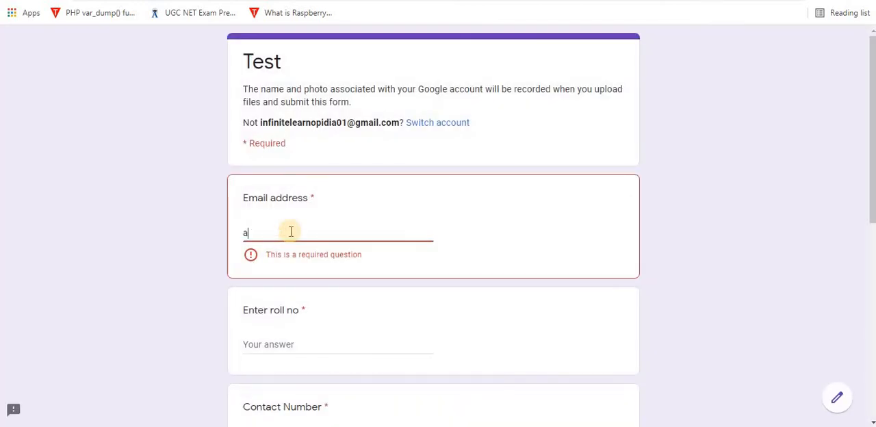
{"action": "type", "text": "bc@gmail.com"}
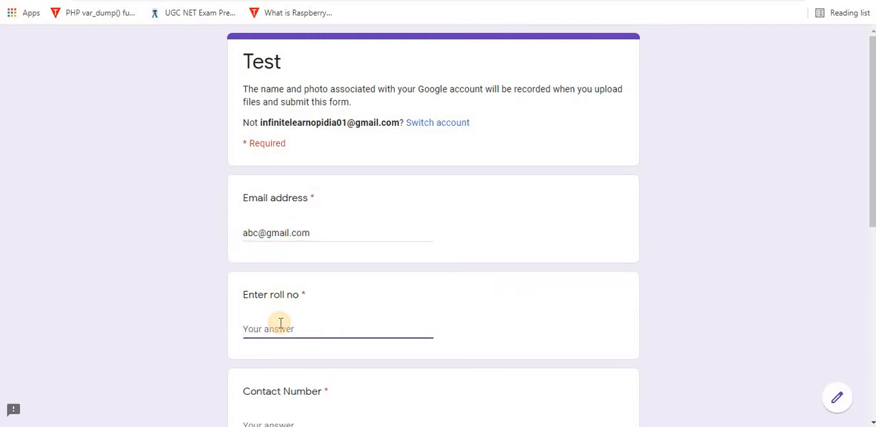
{"action": "type", "text": "11"}
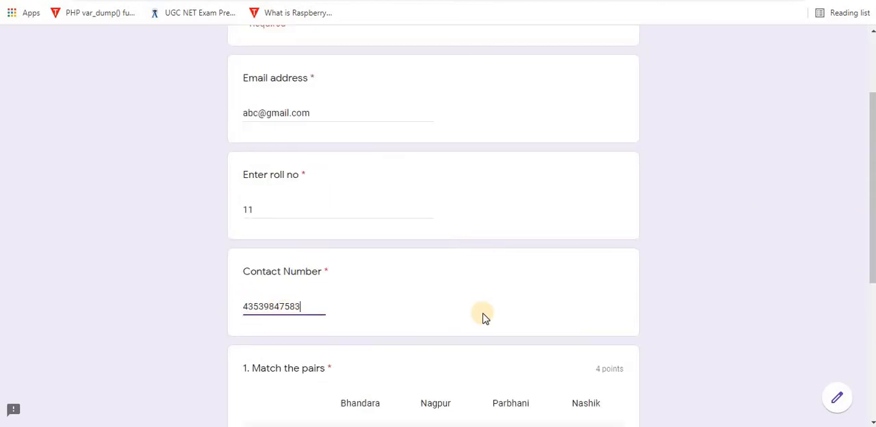
{"action": "scroll", "scroll_direction": "down", "scroll_amount": 3}
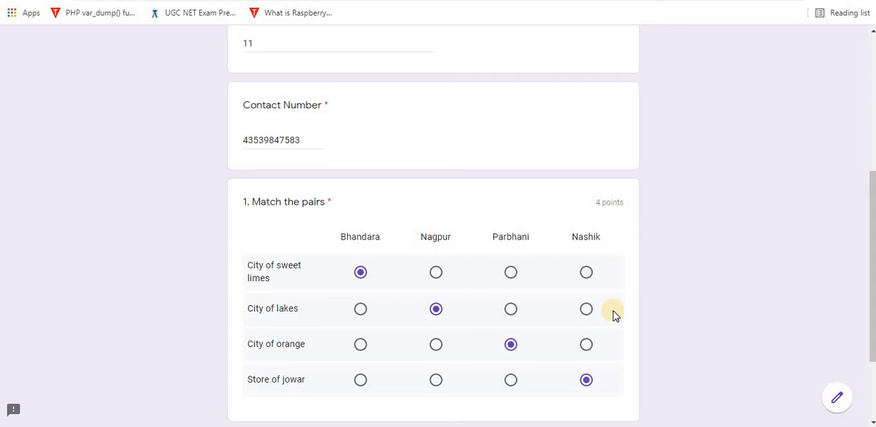
{"action": "mouse_move", "coordinate": [613, 309]}
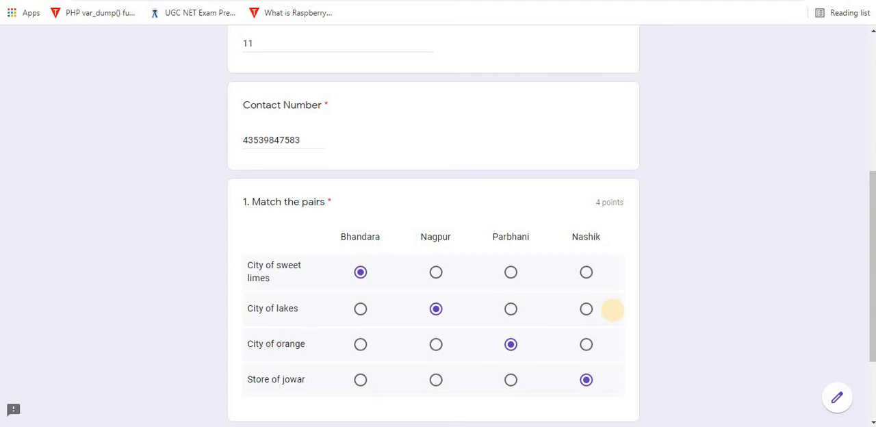
{"action": "mouse_move", "coordinate": [613, 314]}
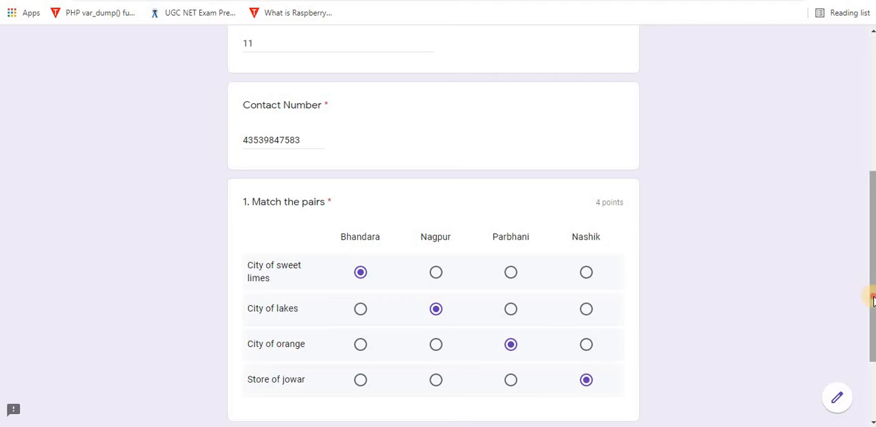
{"action": "scroll", "scroll_direction": "down", "scroll_amount": 3}
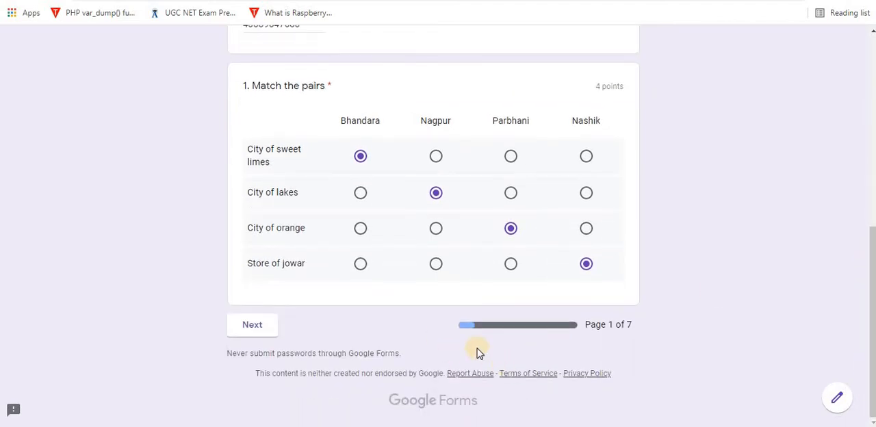
{"action": "mouse_move", "coordinate": [585, 339]}
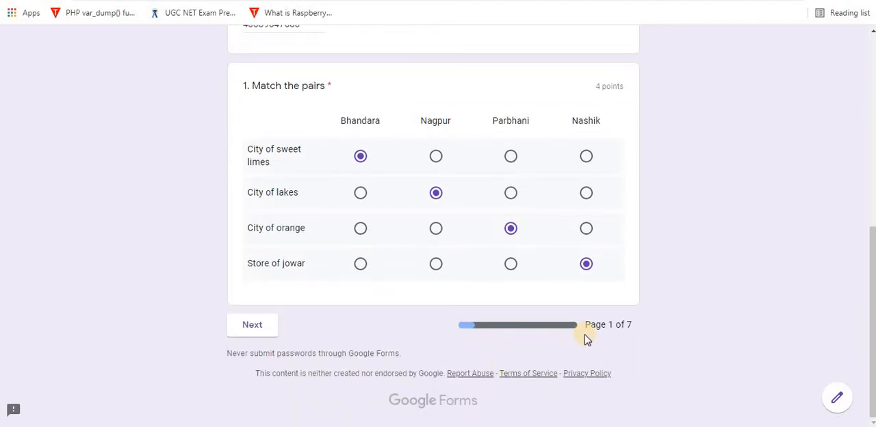
{"action": "mouse_move", "coordinate": [569, 339]}
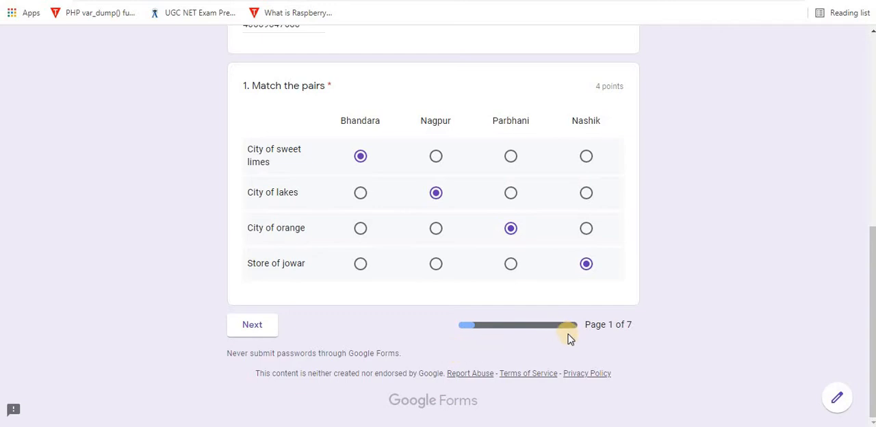
{"action": "mouse_move", "coordinate": [554, 341]}
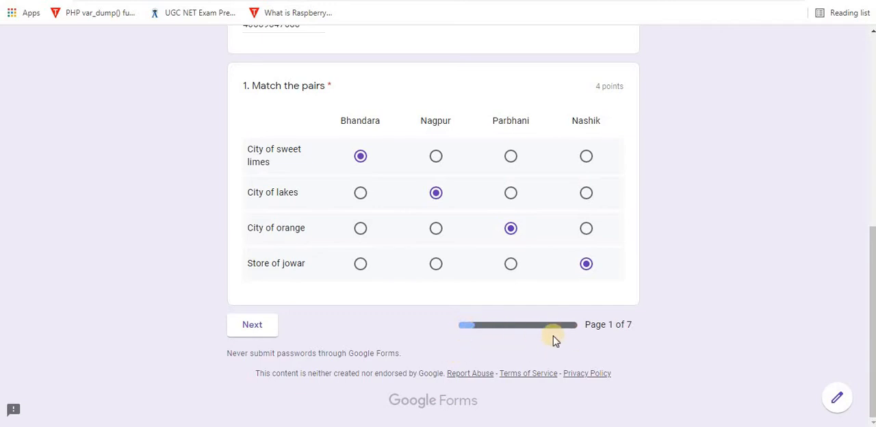
{"action": "mouse_move", "coordinate": [495, 345]}
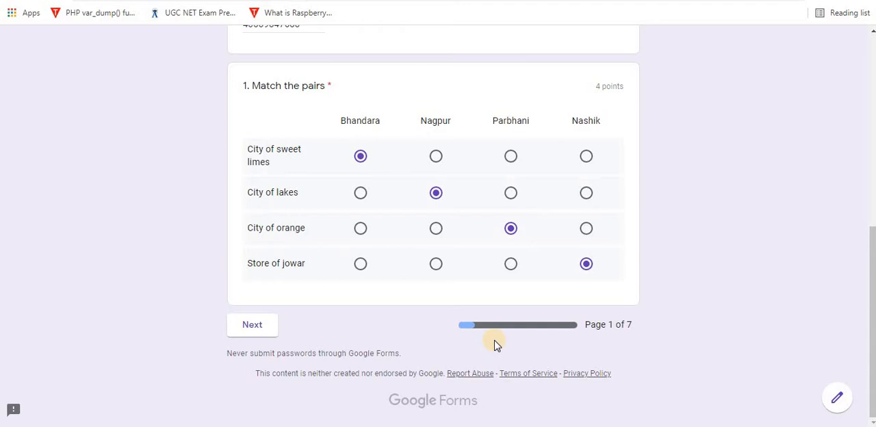
{"action": "mouse_move", "coordinate": [495, 335]}
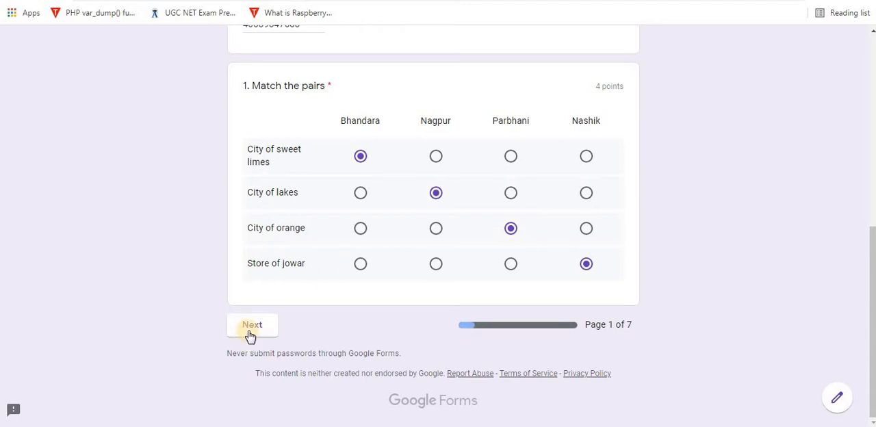
- Advance with Next from page 1 through to page 4, answering the image question 'xyz'
{"action": "left_click", "coordinate": [251, 324]}
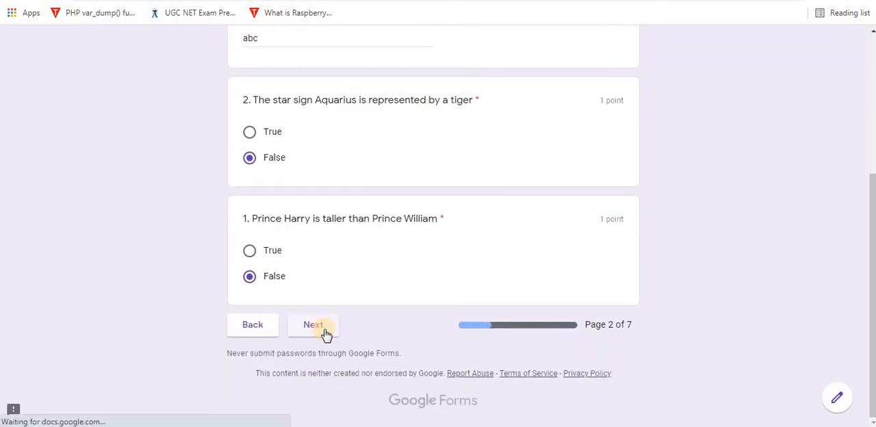
{"action": "left_click", "coordinate": [313, 325]}
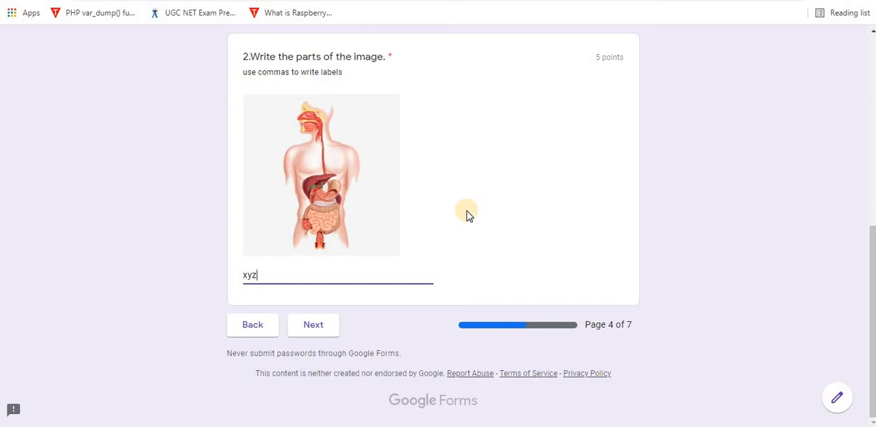
{"action": "mouse_move", "coordinate": [304, 158]}
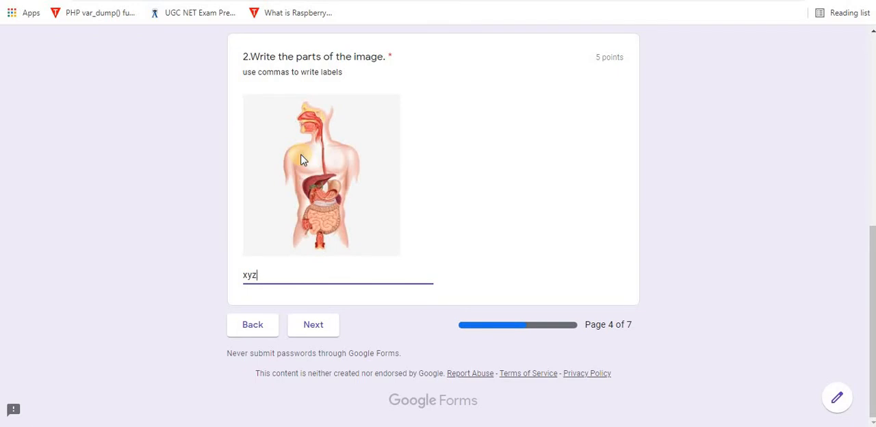
{"action": "mouse_move", "coordinate": [420, 266]}
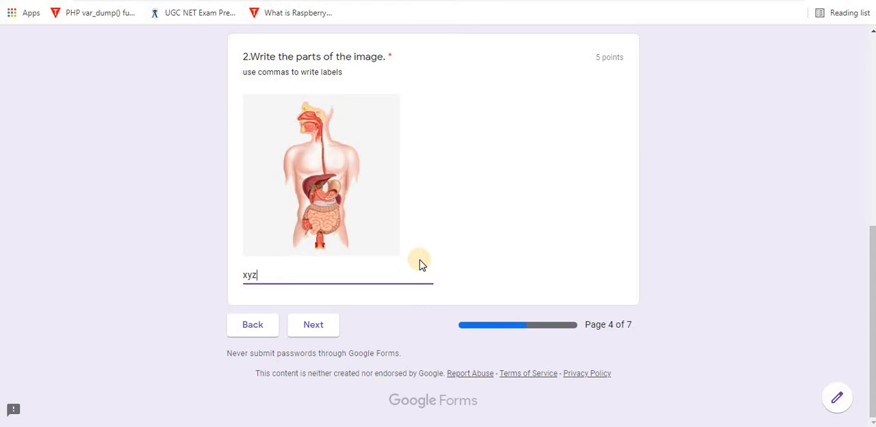
{"action": "mouse_move", "coordinate": [594, 376]}
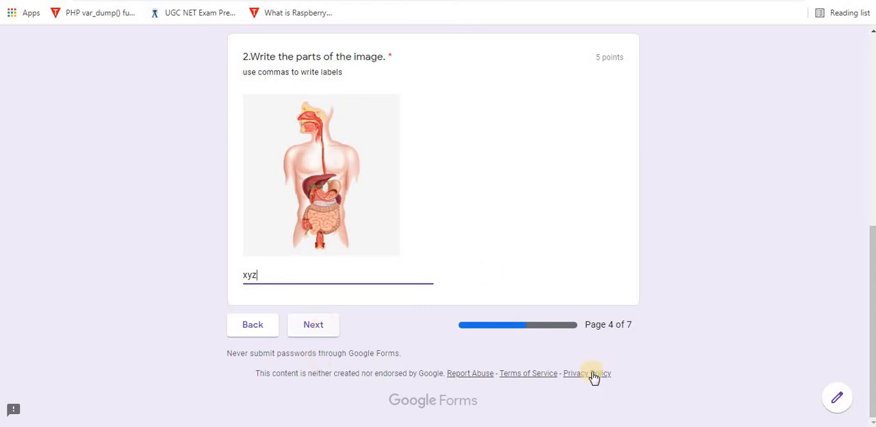
{"action": "mouse_move", "coordinate": [462, 333]}
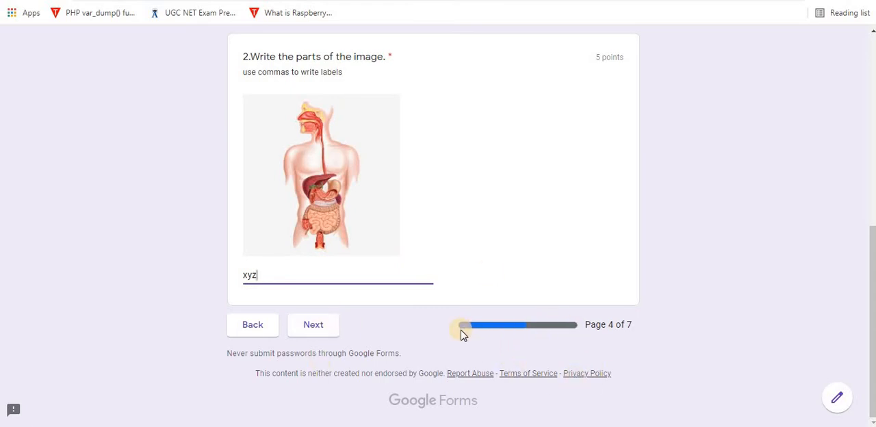
{"action": "mouse_move", "coordinate": [465, 340]}
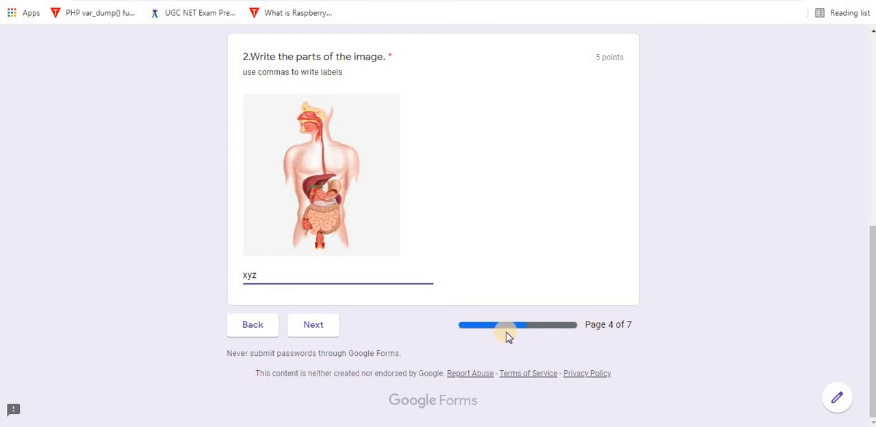
{"action": "mouse_move", "coordinate": [548, 345]}
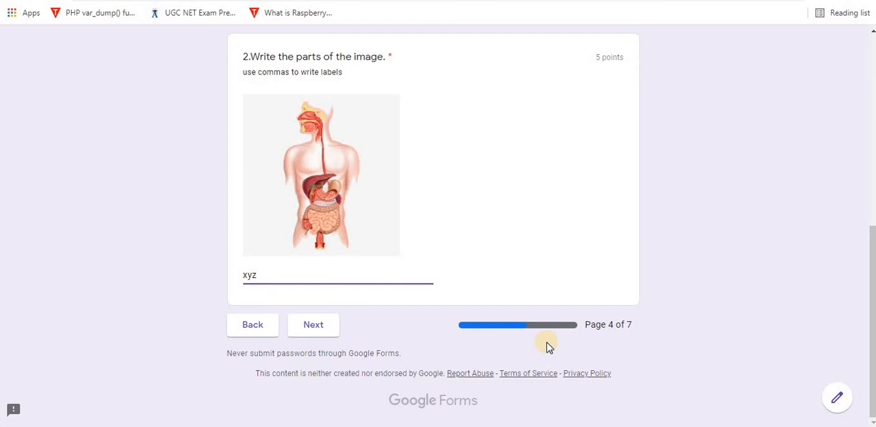
{"action": "left_click", "coordinate": [312, 324]}
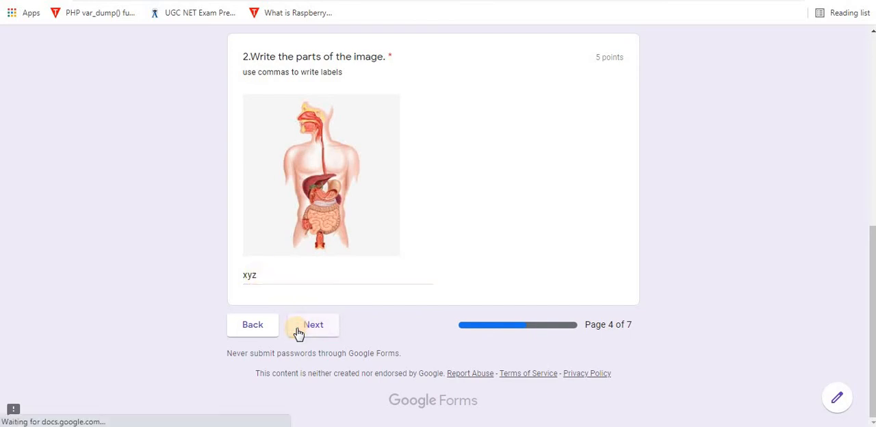
- Continue with Next through pages 5 and 6 to reach page 7 of 7
{"action": "left_click", "coordinate": [312, 325]}
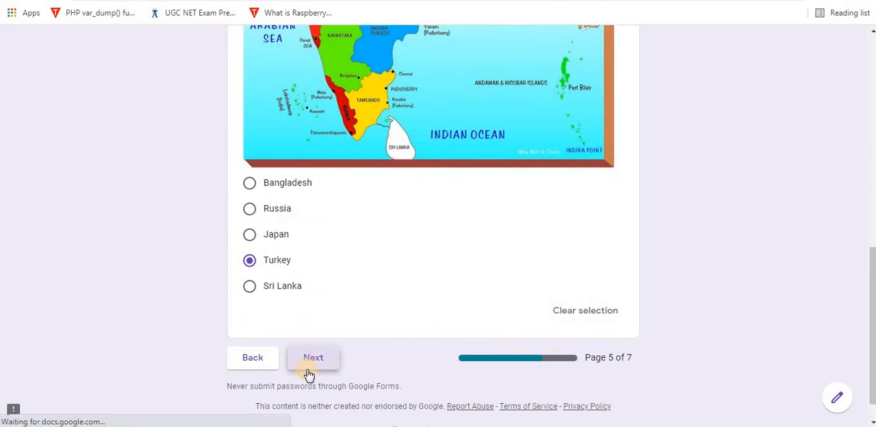
{"action": "left_click", "coordinate": [312, 357]}
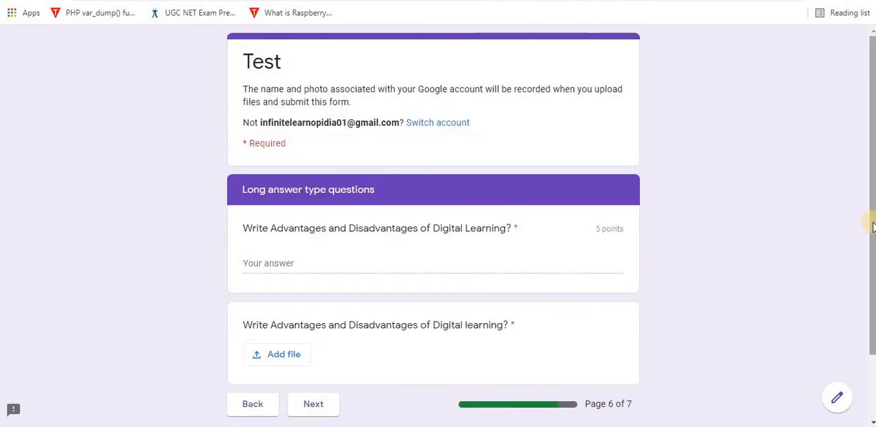
{"action": "left_click", "coordinate": [312, 404]}
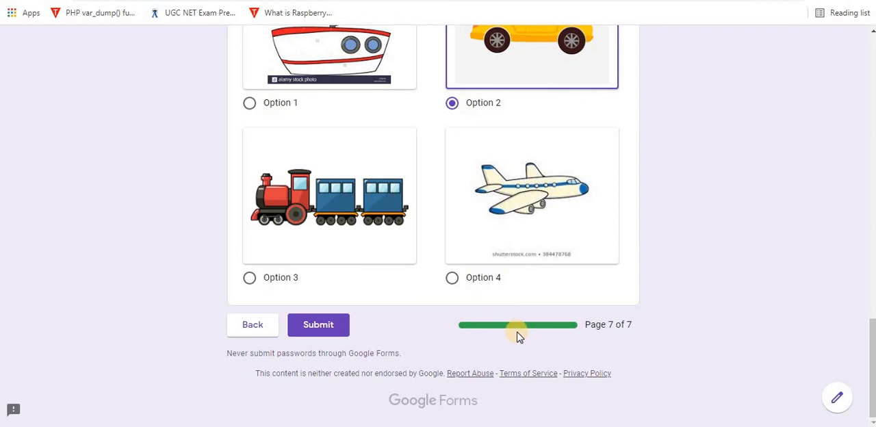
{"action": "mouse_move", "coordinate": [504, 339]}
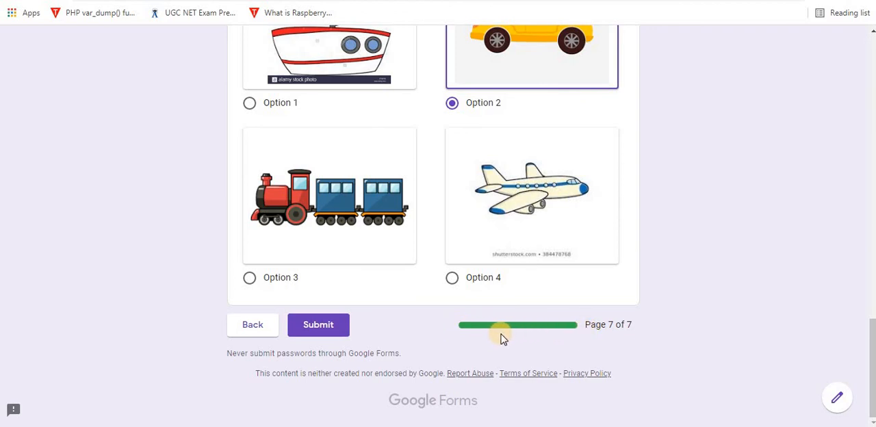
{"action": "mouse_move", "coordinate": [605, 339]}
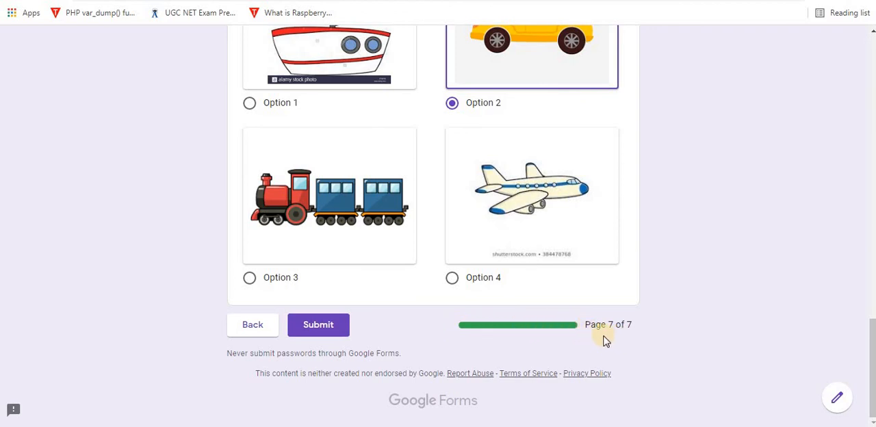
{"action": "mouse_move", "coordinate": [523, 345]}
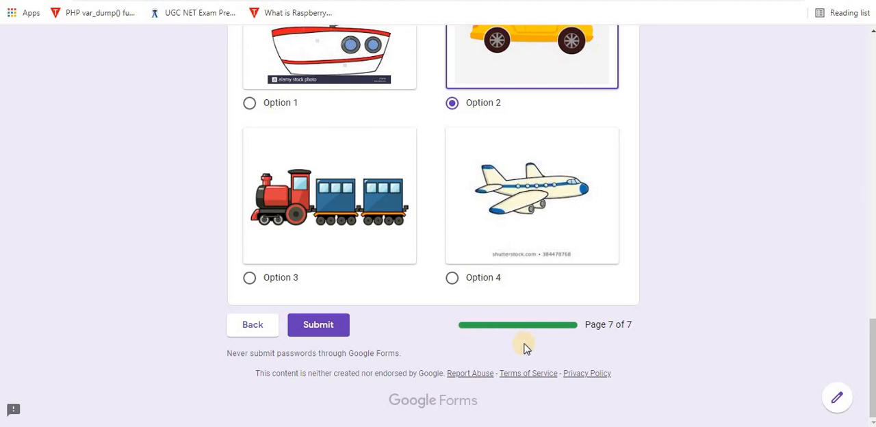
{"action": "mouse_move", "coordinate": [448, 342]}
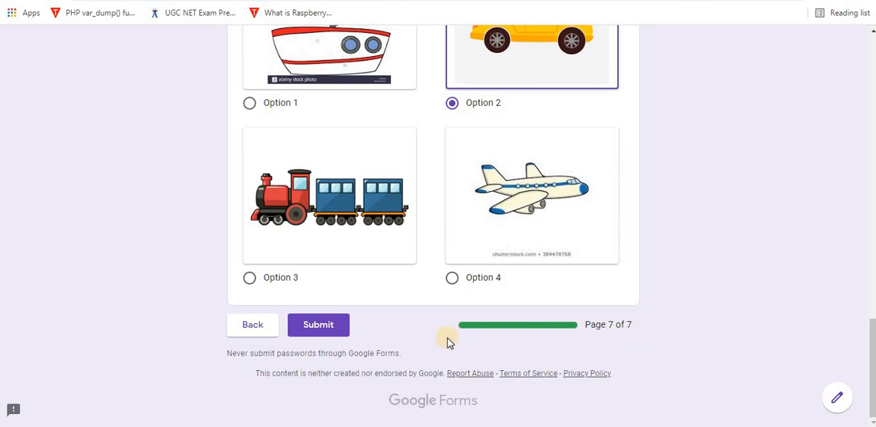
{"action": "mouse_move", "coordinate": [390, 329]}
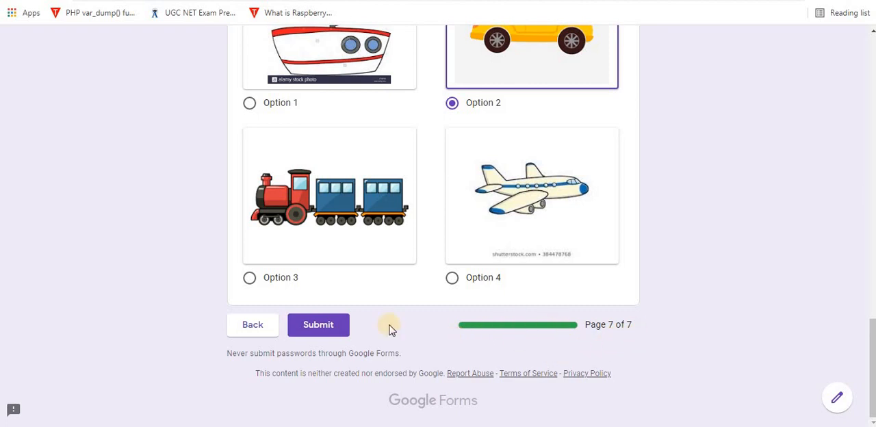
- Submit the quiz so the response-recorded confirmation appears
{"action": "left_click", "coordinate": [317, 324]}
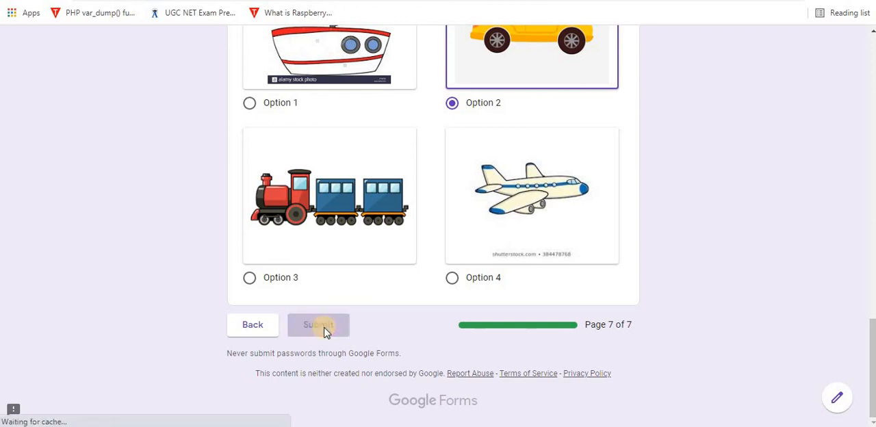
{"action": "left_click", "coordinate": [317, 324]}
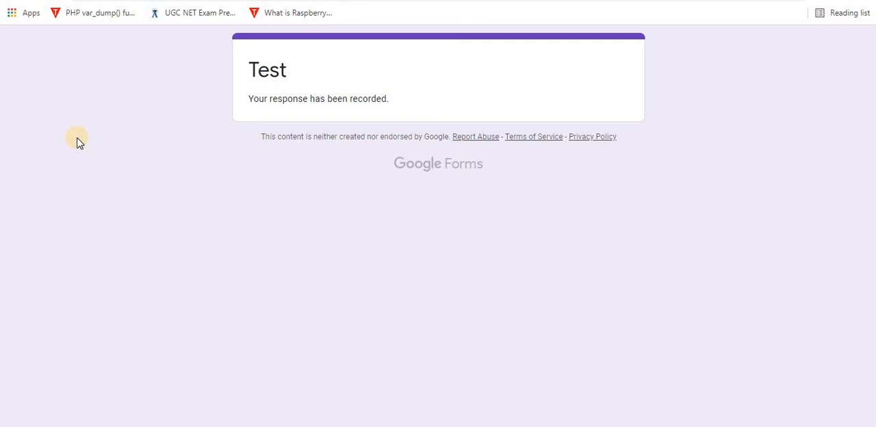
{"action": "mouse_move", "coordinate": [24, 129]}
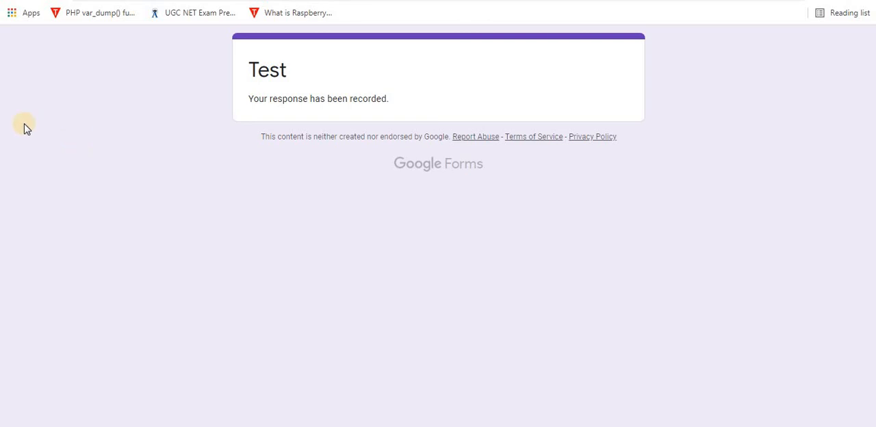